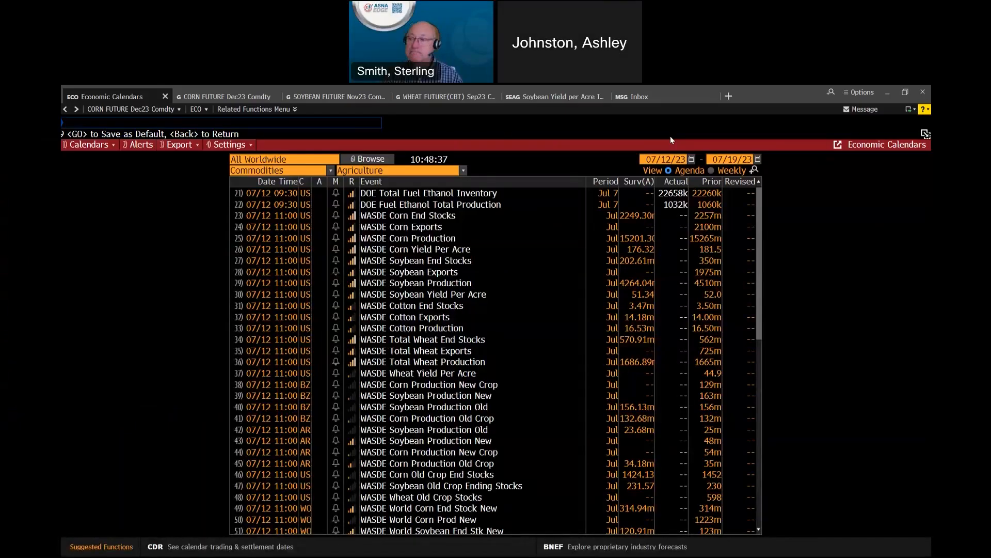
mouse_move(415, 249)
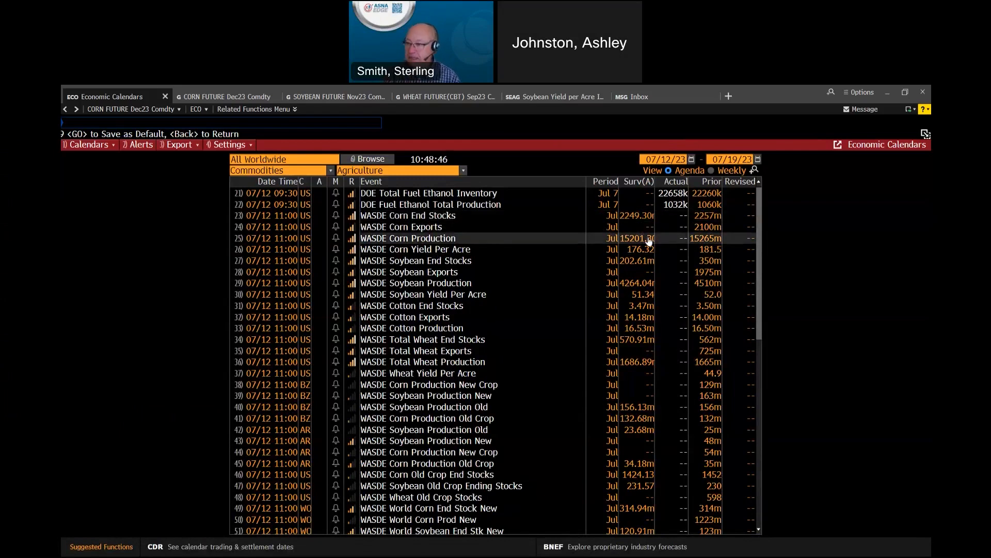
mouse_move(706, 223)
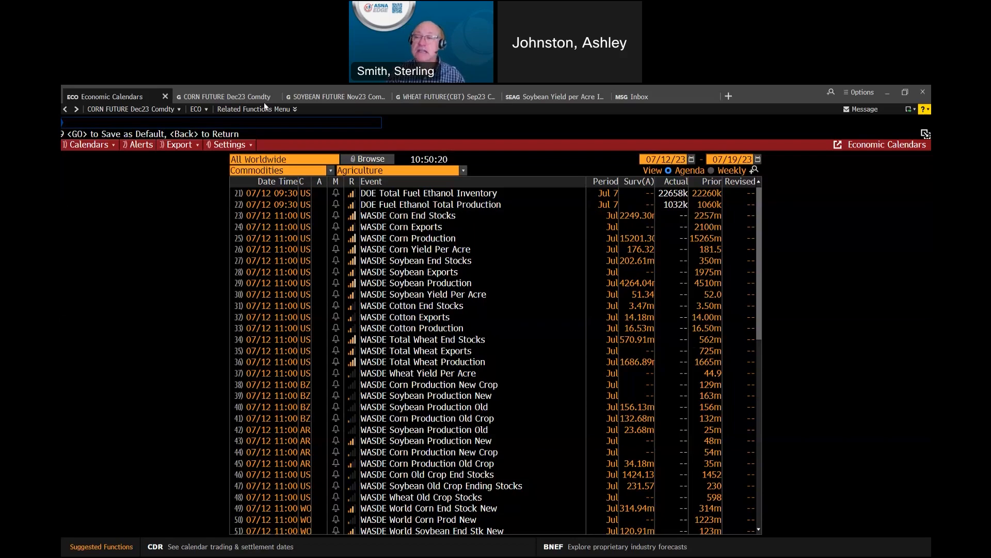
mouse_move(556, 96)
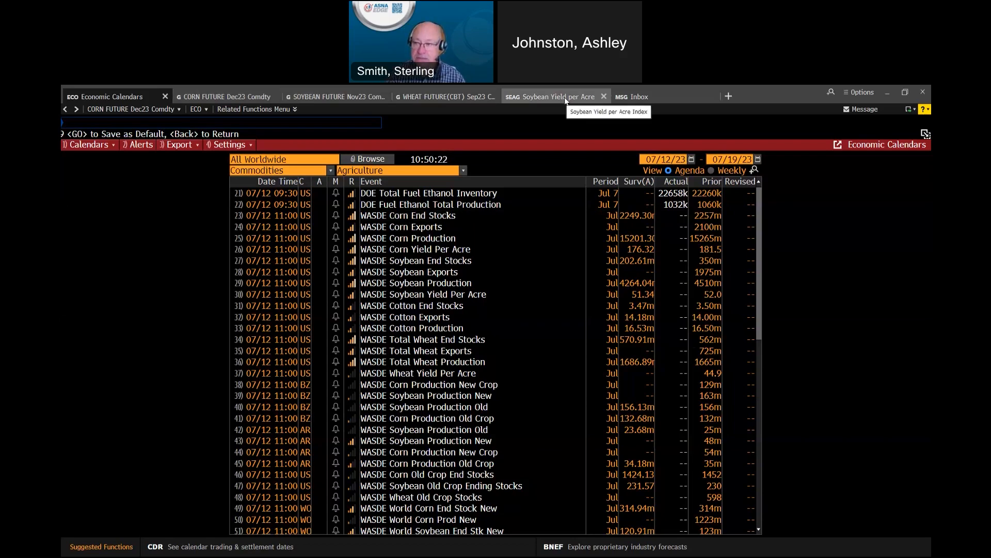
Show the SEAG soybean yield per acre heat map with Net Change instead of percent change.
click(554, 96)
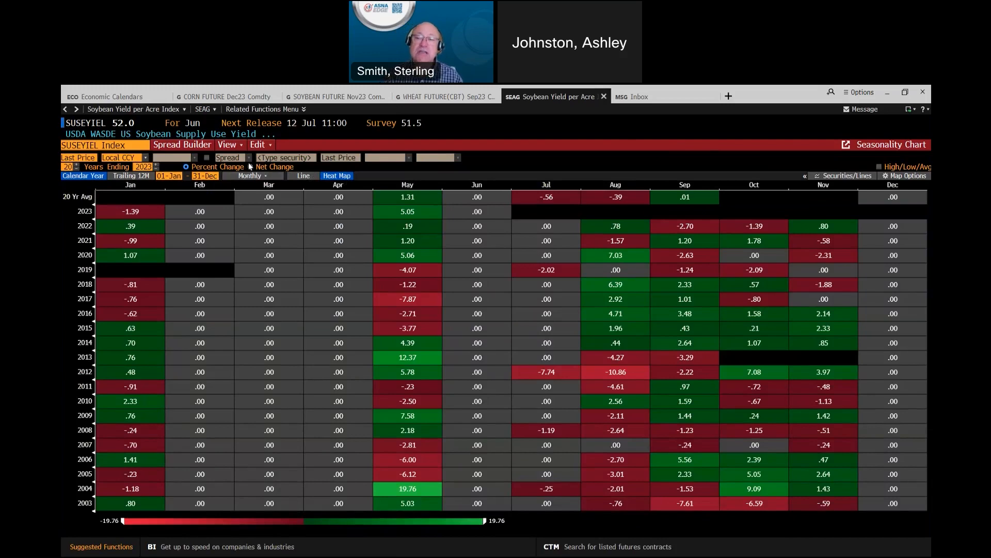
click(251, 167)
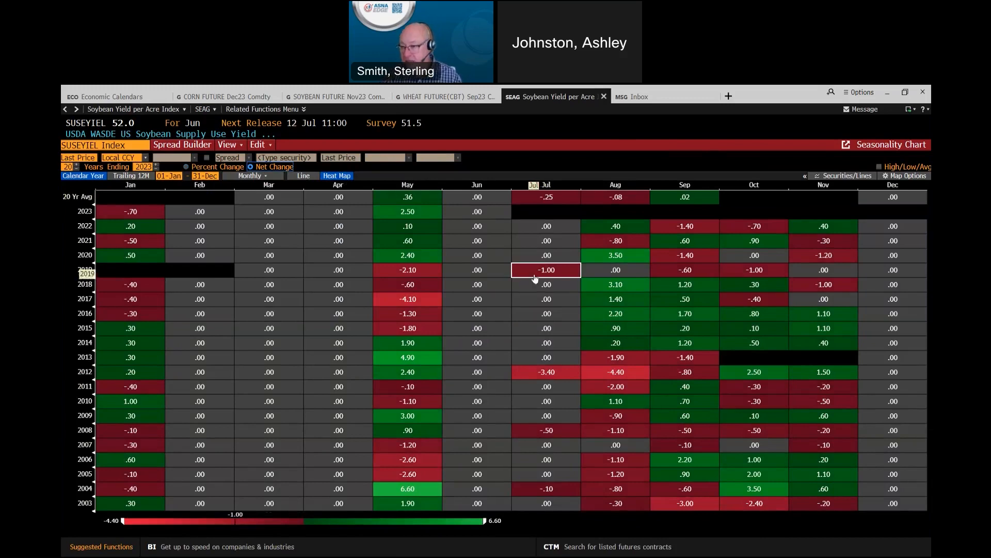
click(545, 372)
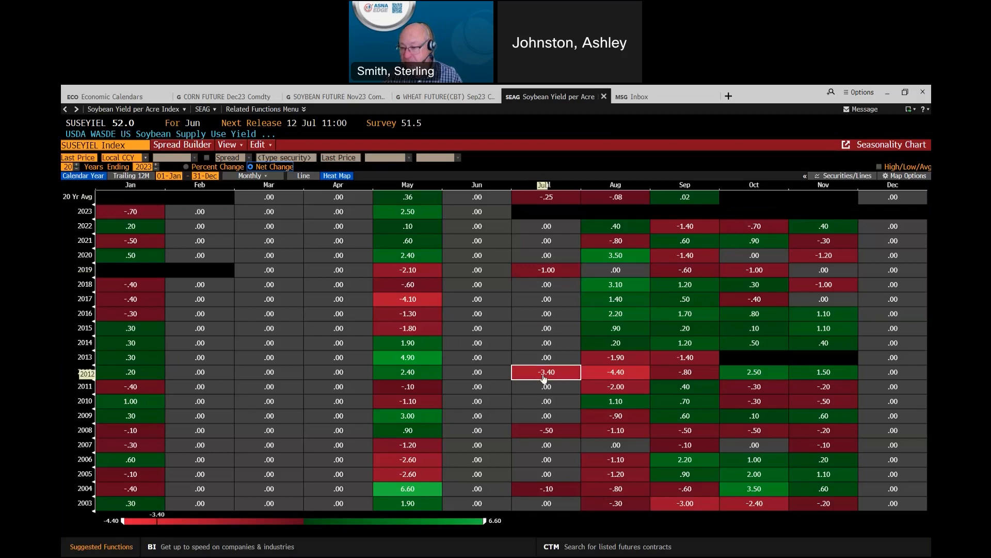
click(545, 430)
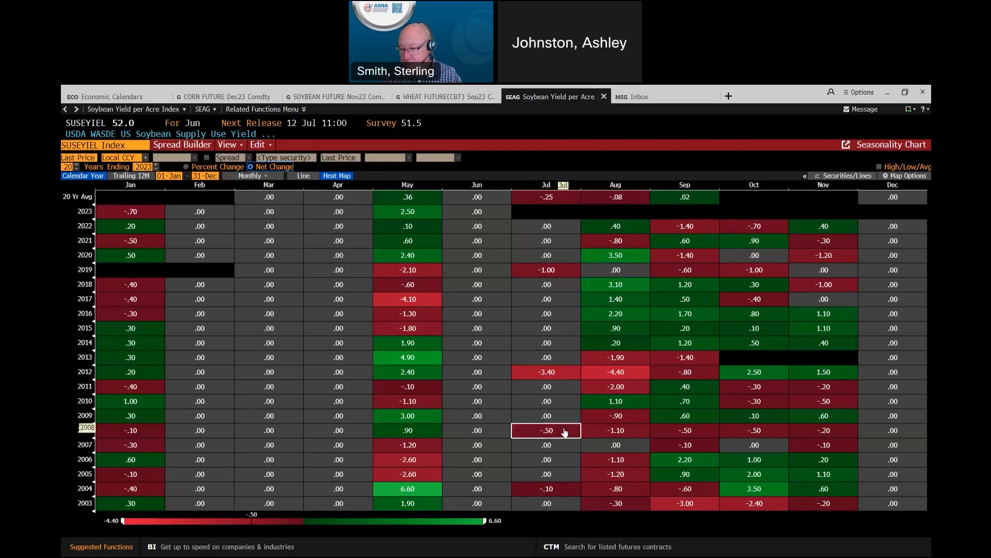
click(545, 503)
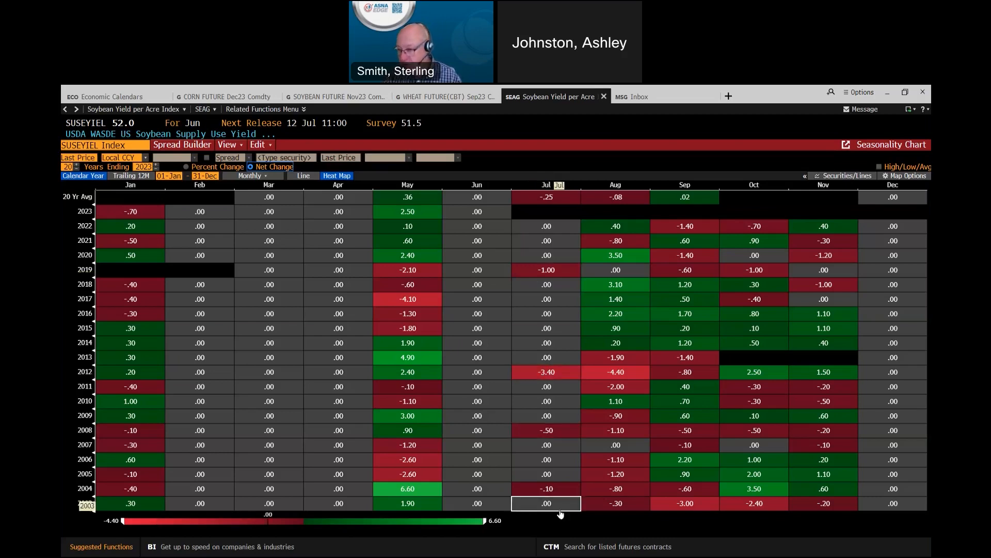
click(478, 415)
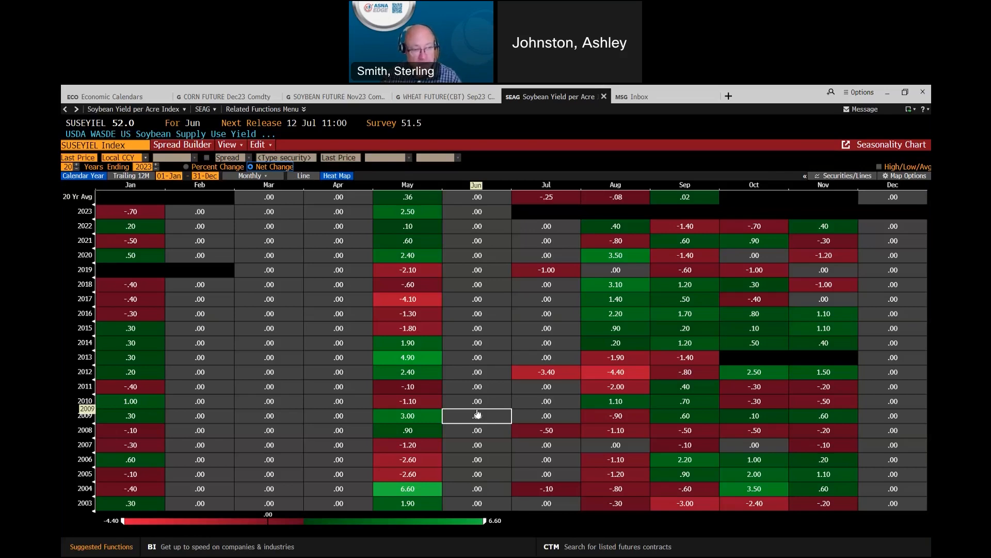
Inspect the June 2012 yield change, then return to the agriculture economic calendar of WASDE releases.
click(545, 314)
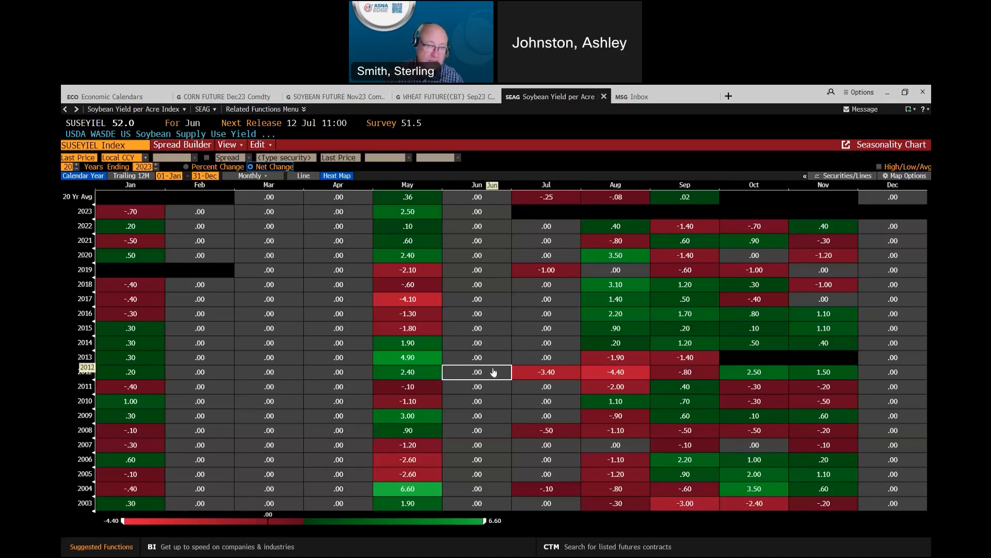
click(111, 96)
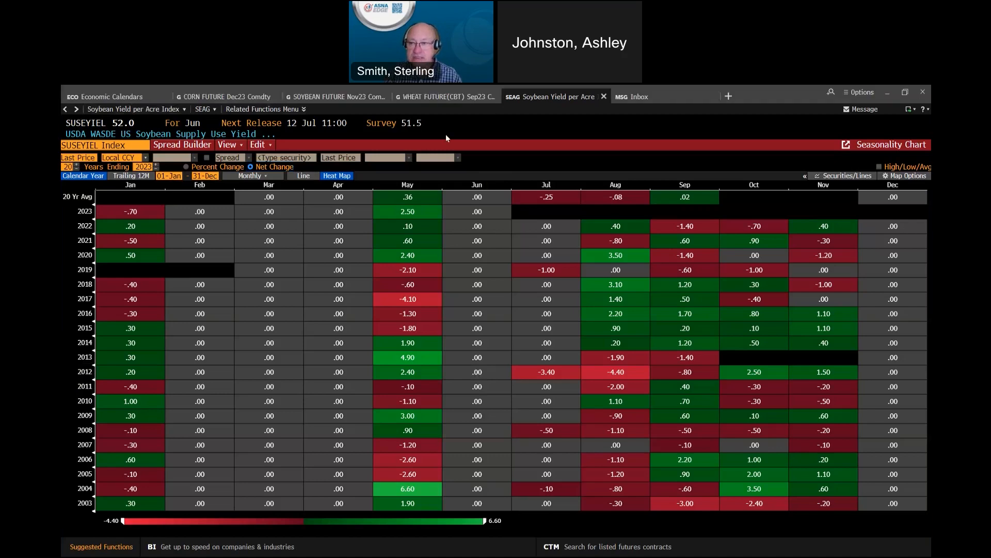
mouse_move(260, 92)
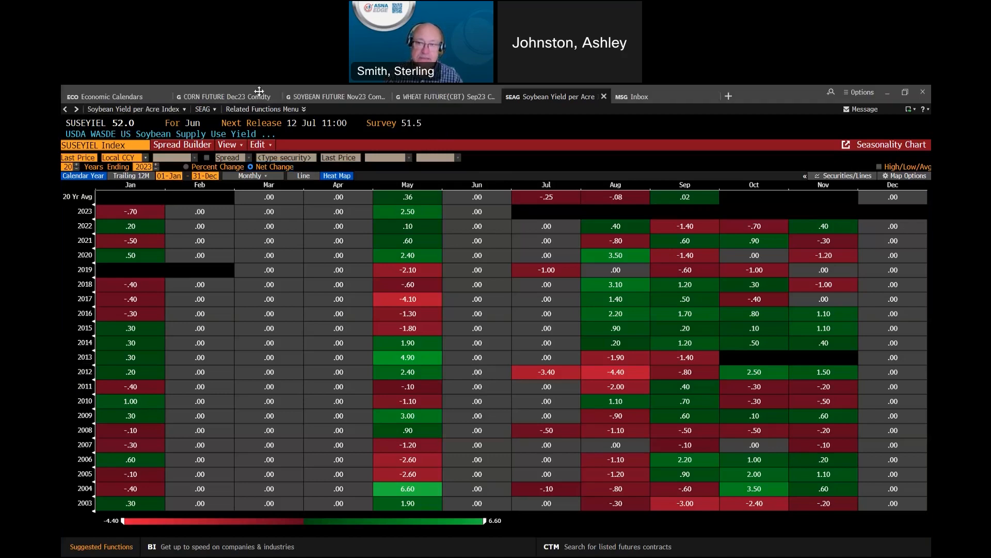
mouse_move(114, 96)
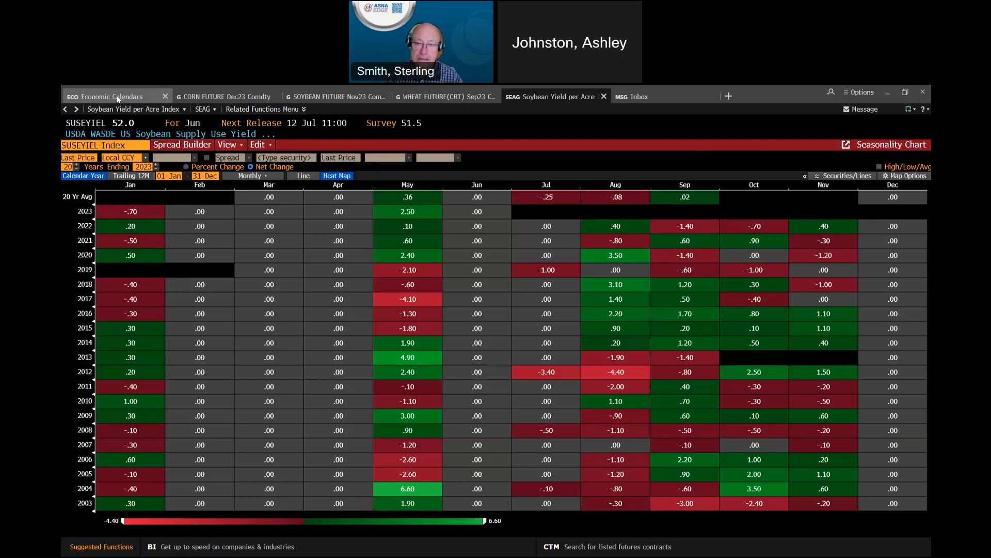
click(108, 96)
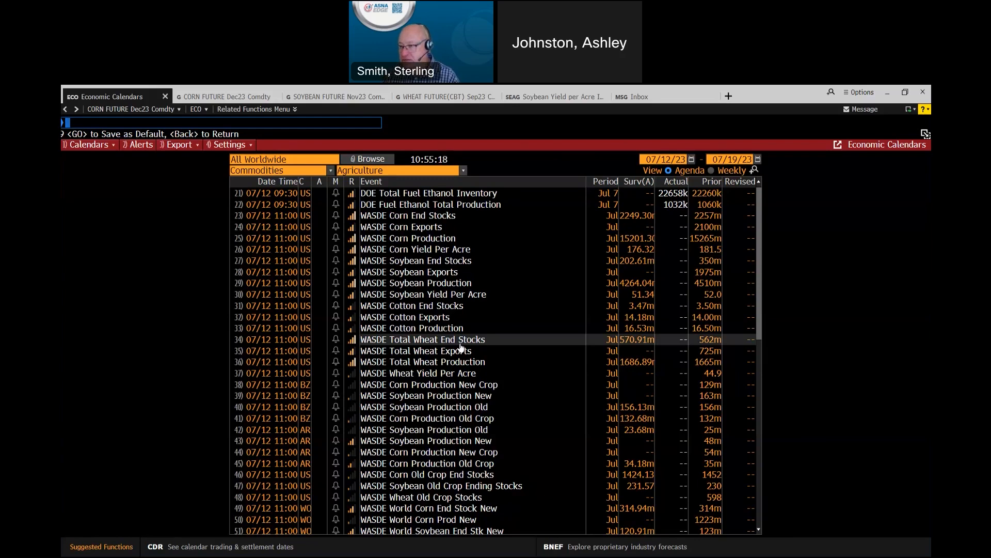
mouse_move(494, 313)
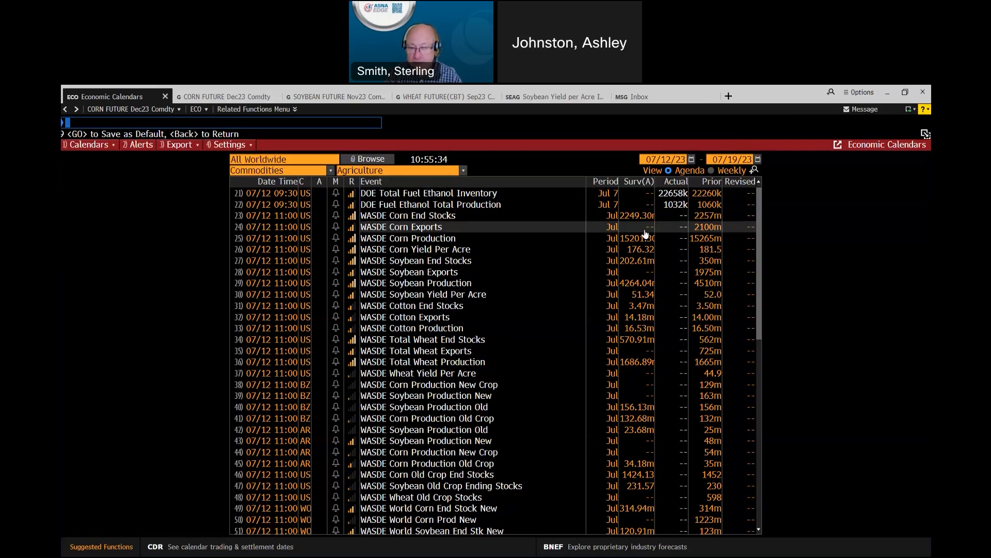
mouse_move(587, 253)
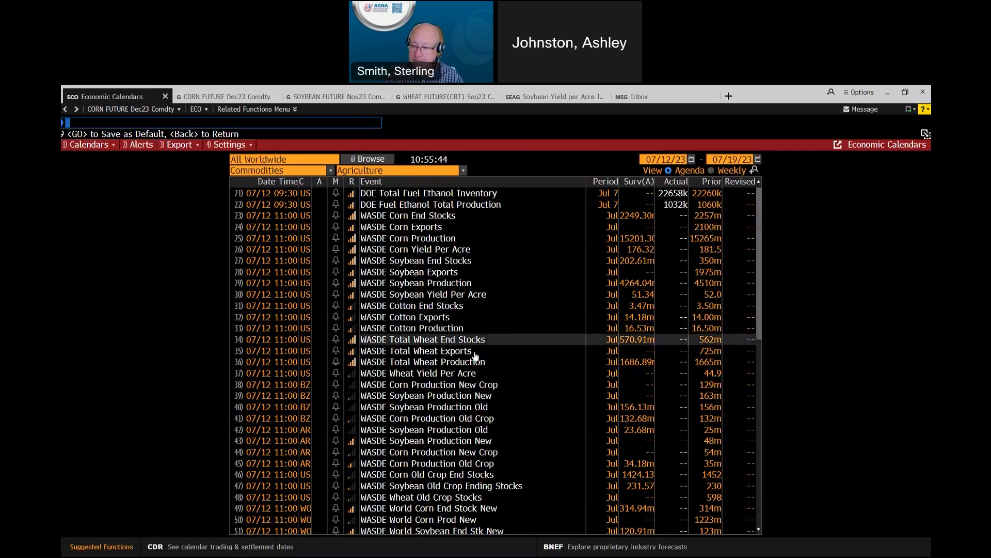
mouse_move(411, 317)
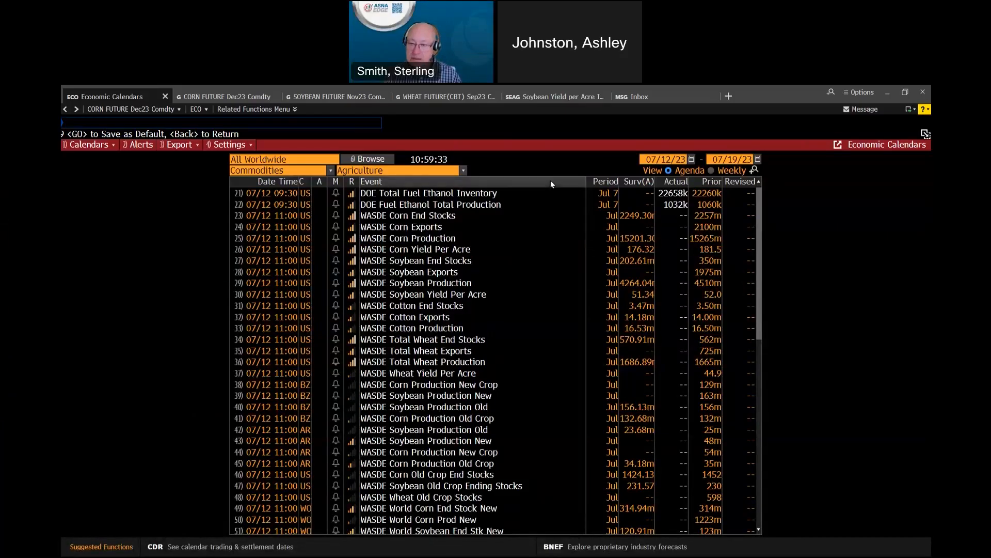
mouse_move(521, 158)
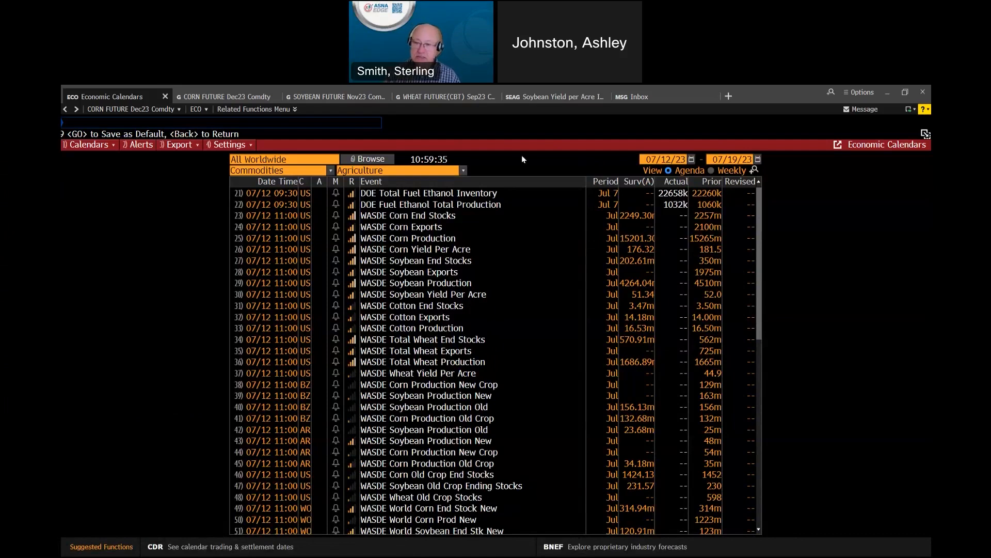
mouse_move(486, 265)
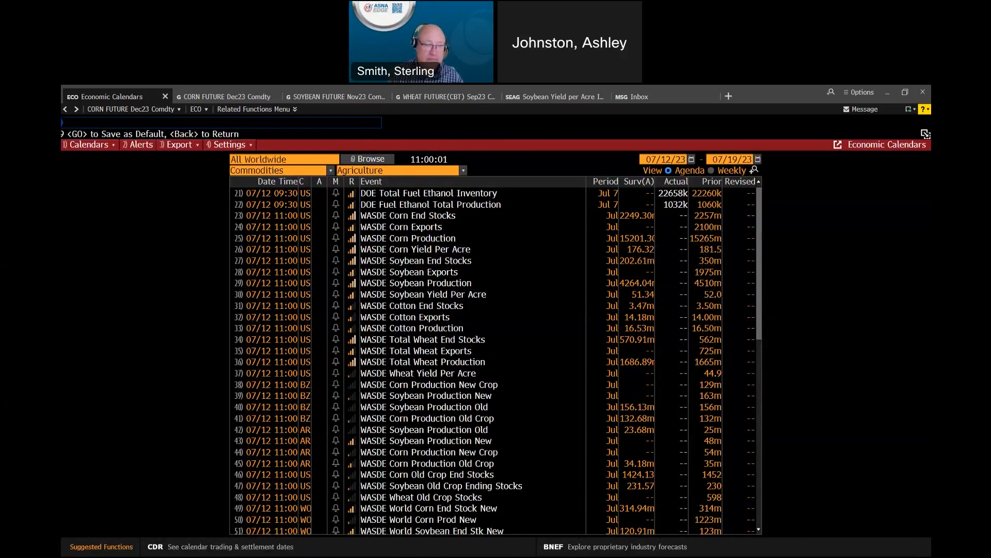
mouse_move(537, 234)
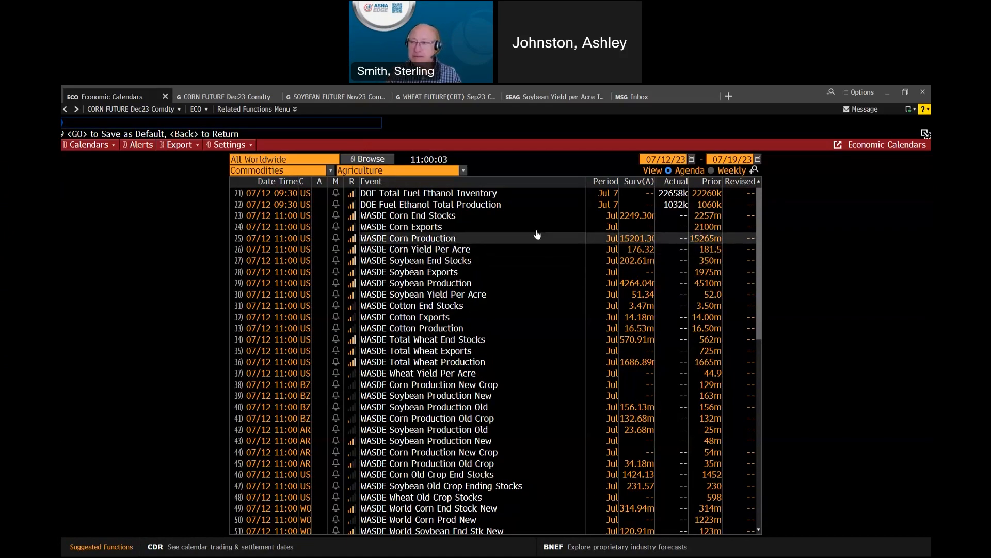
mouse_move(454, 215)
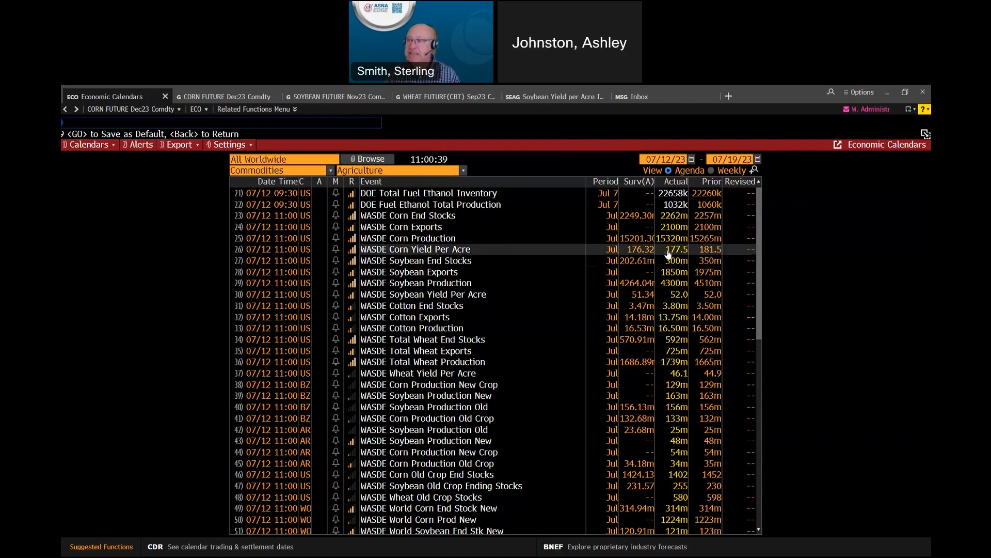
mouse_move(485, 261)
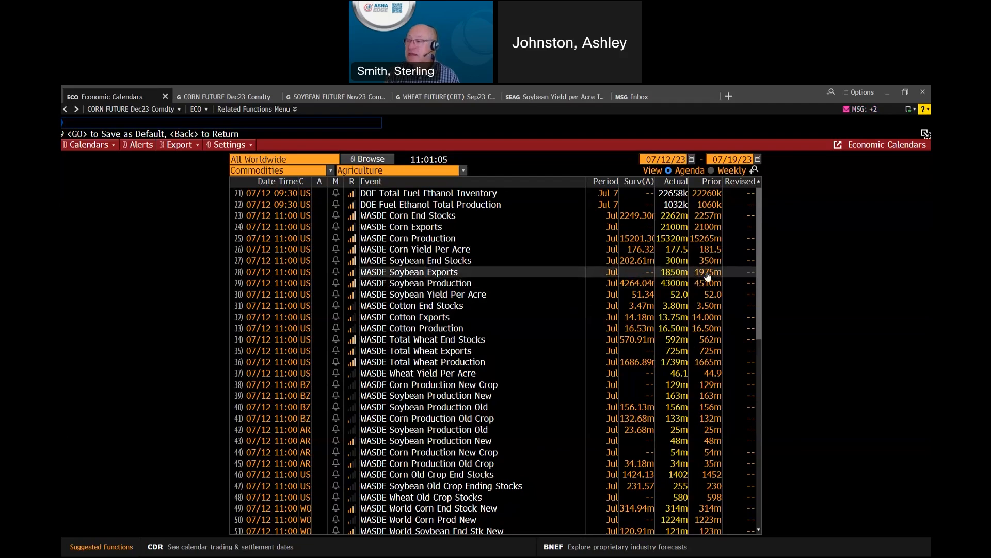
mouse_move(679, 338)
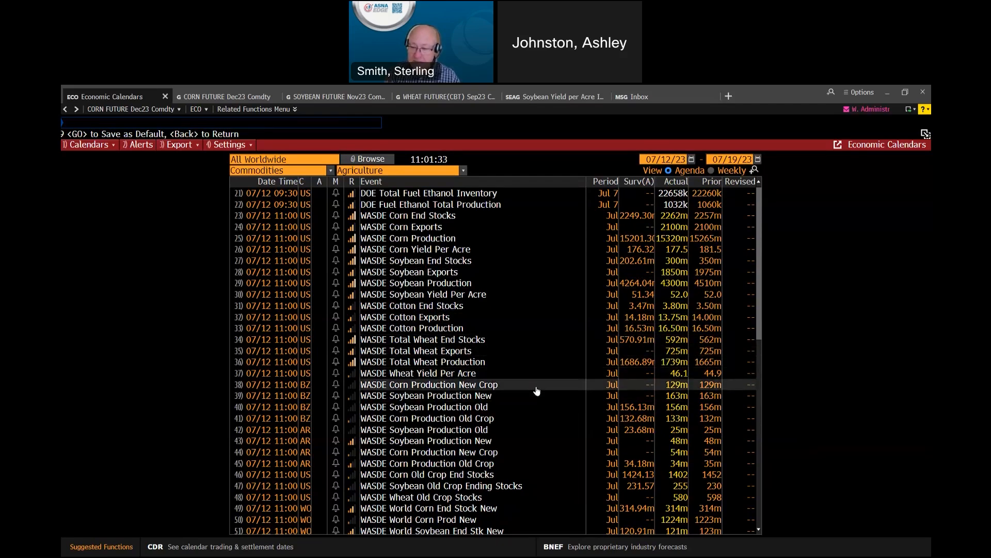
Scroll the ECO calendar down to the WASDE World and Palm Oil entries.
scroll(down, 3)
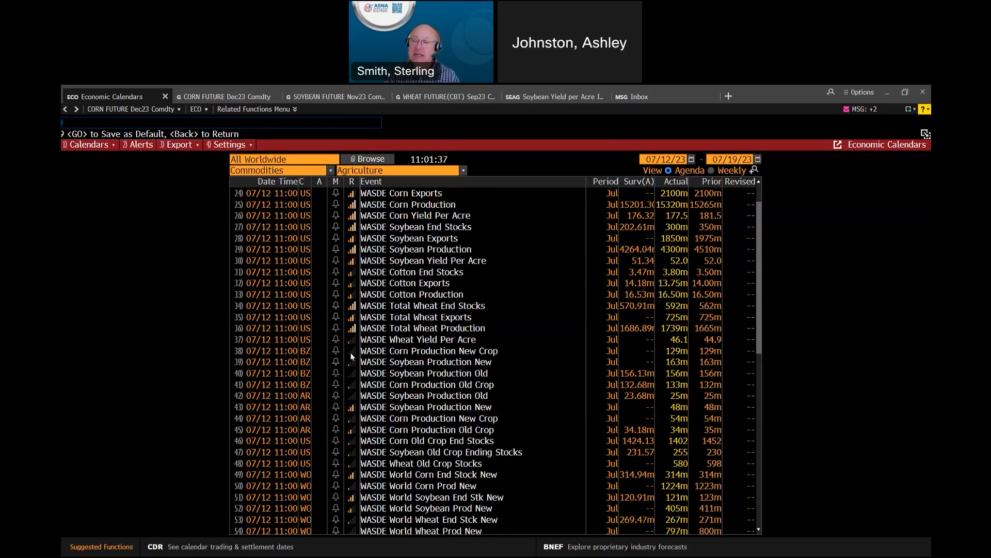
scroll(down, 3)
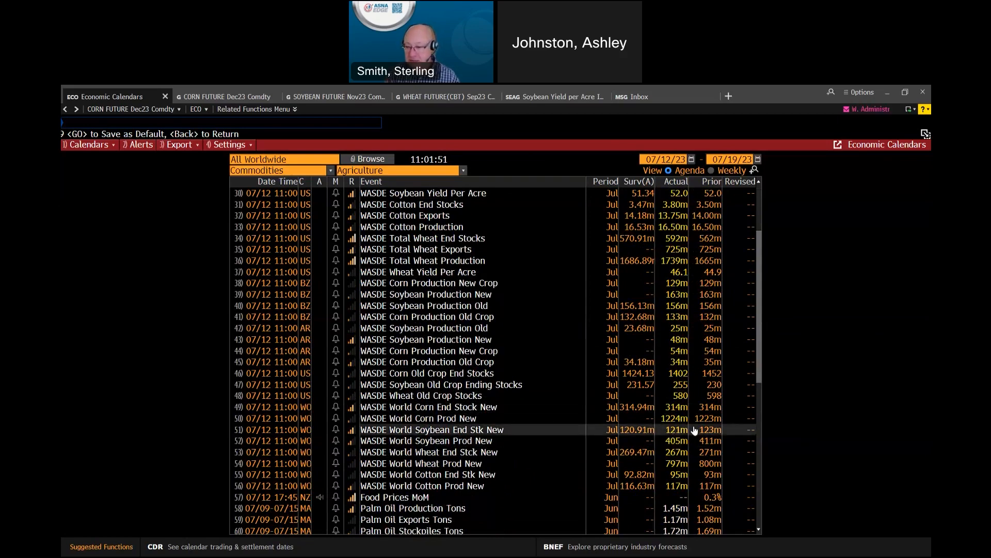
mouse_move(498, 440)
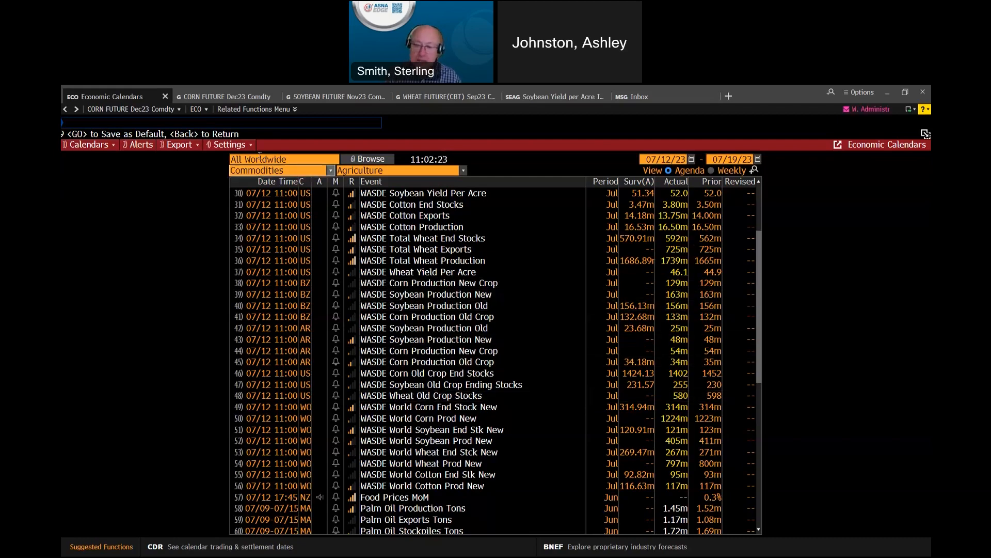
Switch to the CORN FUTURE Dec23 Comdty price chart.
click(227, 96)
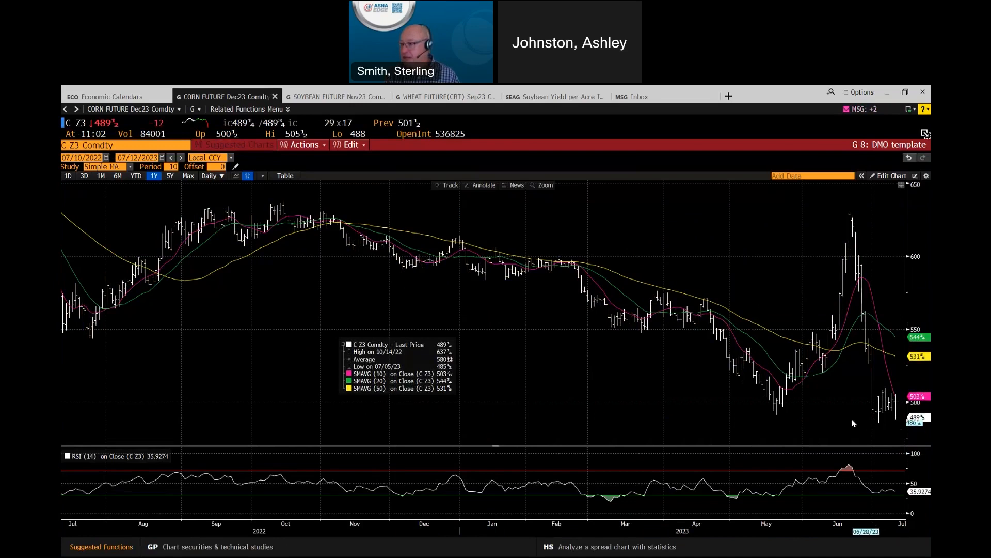
mouse_move(884, 416)
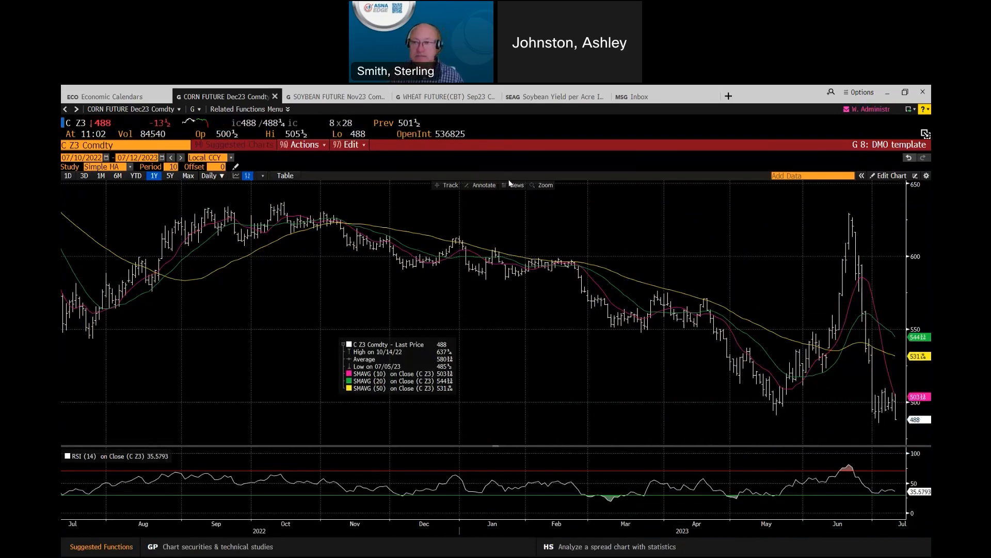
View the SOYBEAN FUTURE Nov23 chart, then the WHEAT FUTURE(CBT) Sep23 chart.
click(335, 96)
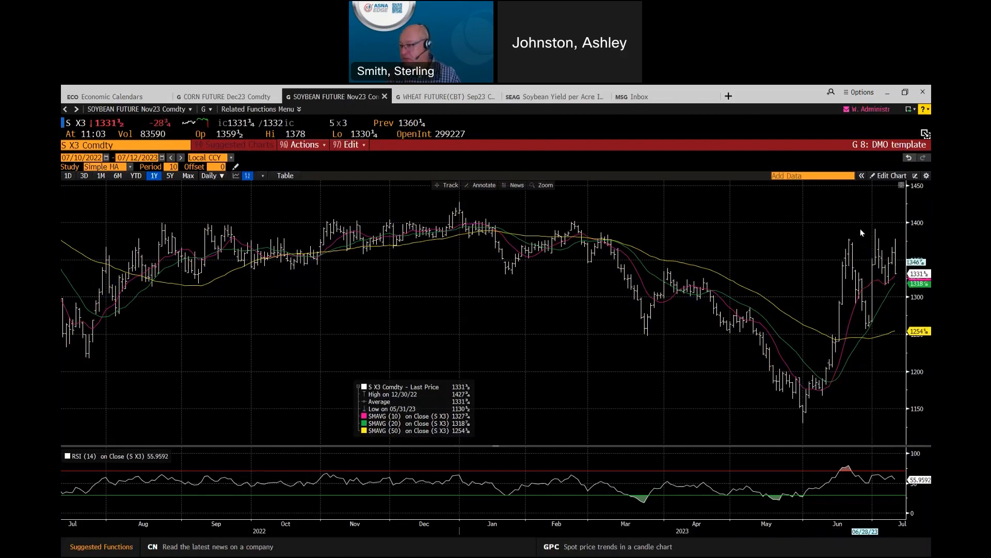
mouse_move(867, 248)
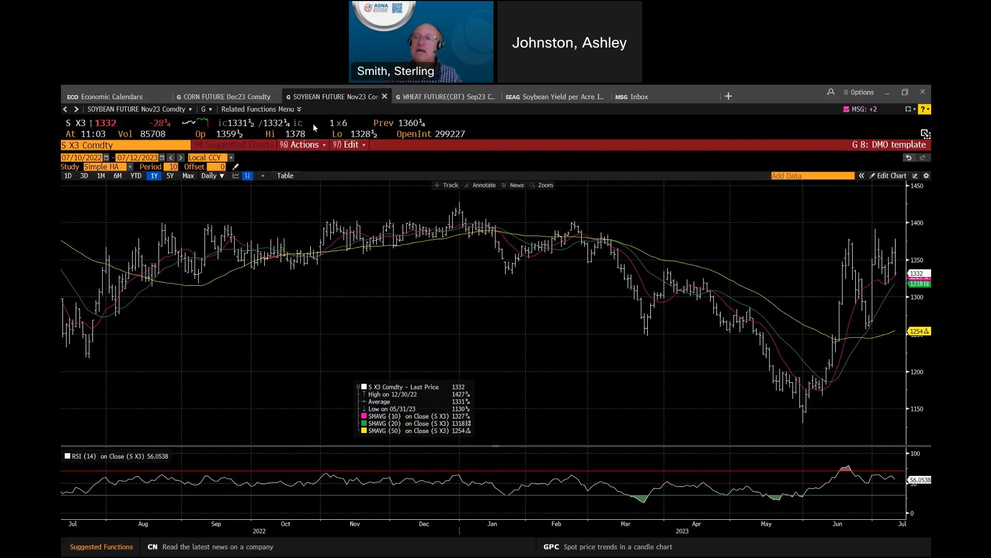
click(443, 96)
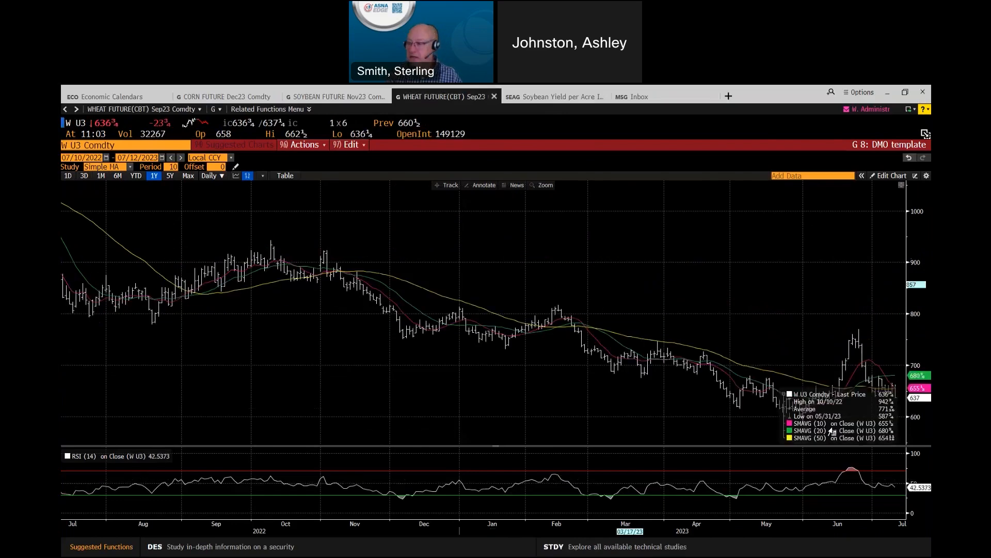